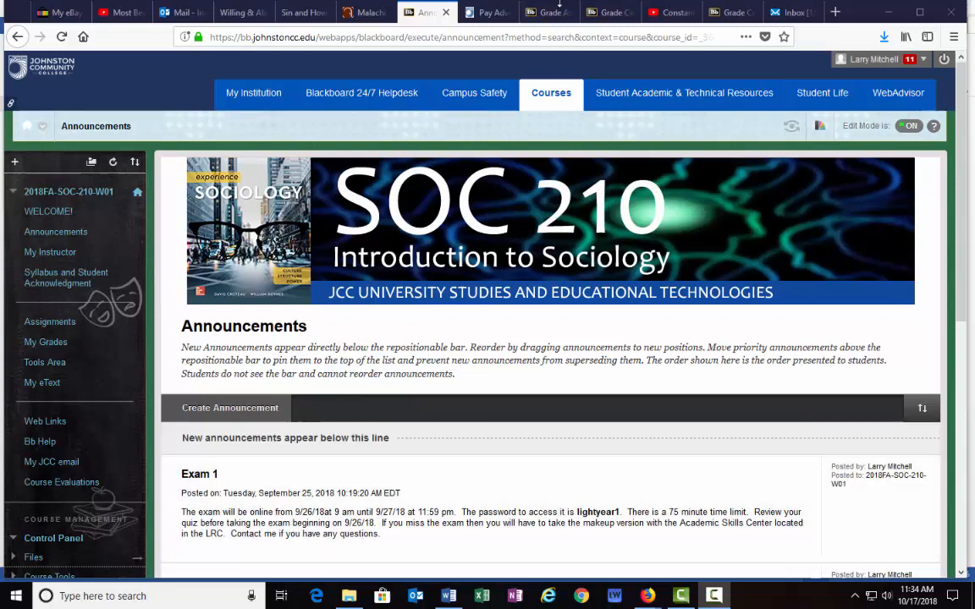
Switch from the SOC 210 Blackboard announcements to the Exam 2.1 Croteau document in Word
left_click(447, 596)
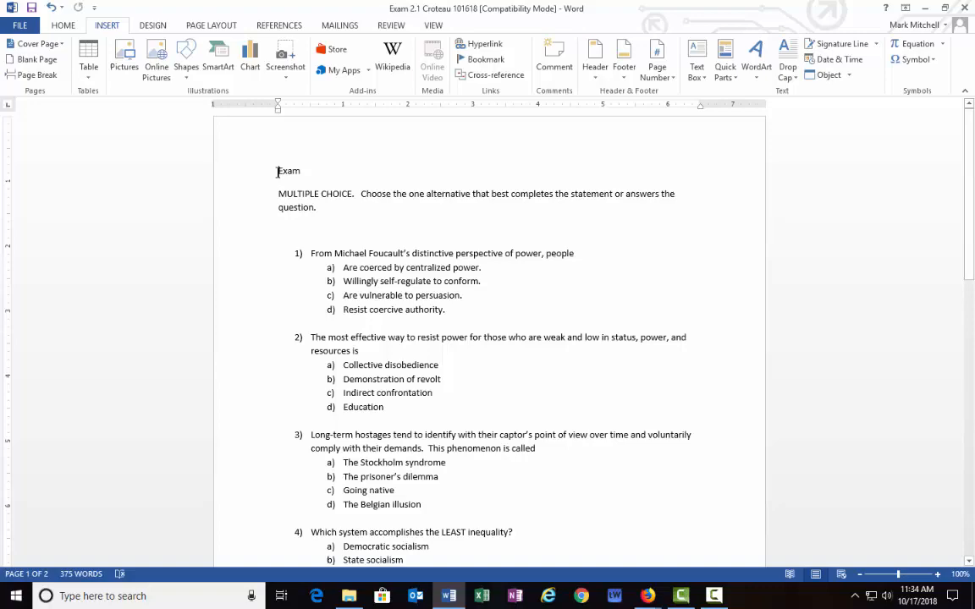
Scroll down to show questions 1–5 with all their answer choices
scroll("down", 3)
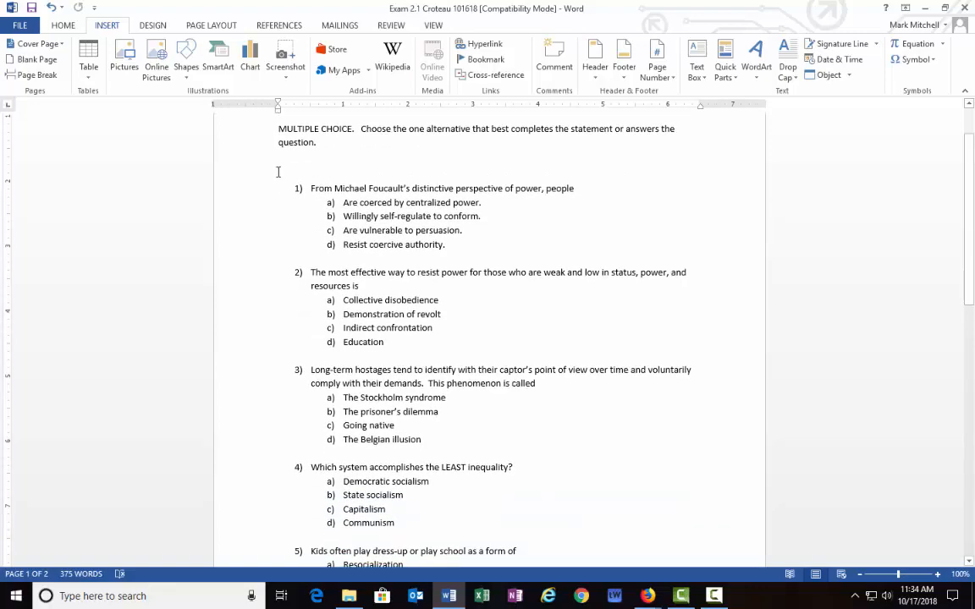
scroll("down", 3)
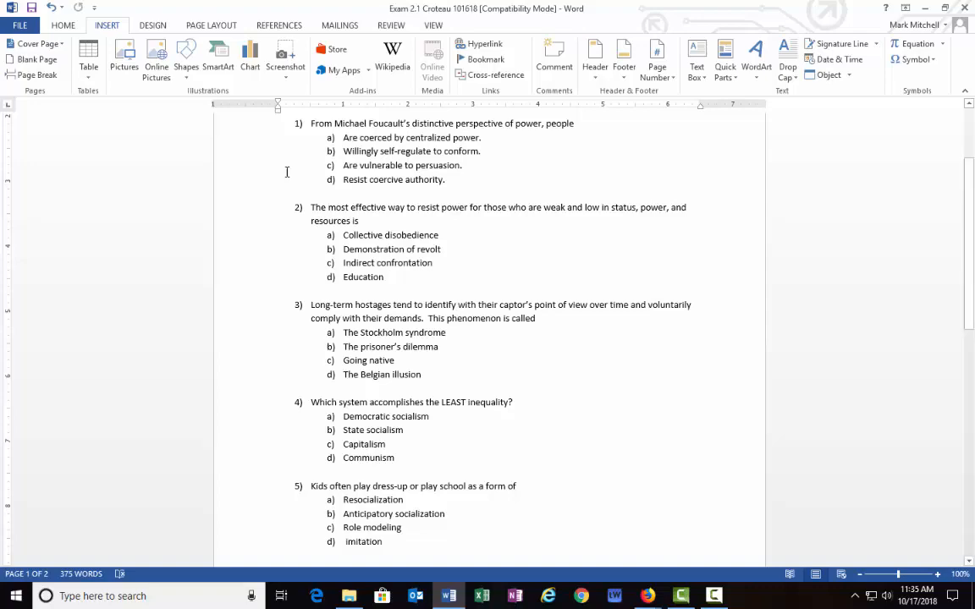
Scroll to question 6 on men's life-course pattern at the top of page 2
scroll("down", 3)
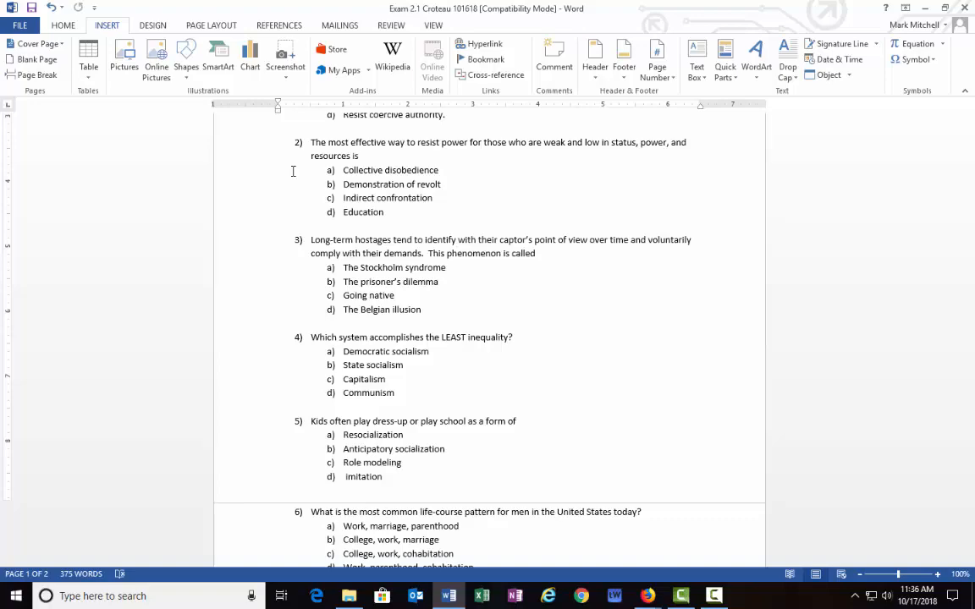
Scroll to question 7 on women over 65 living alone and question 8's start
scroll("down", 3)
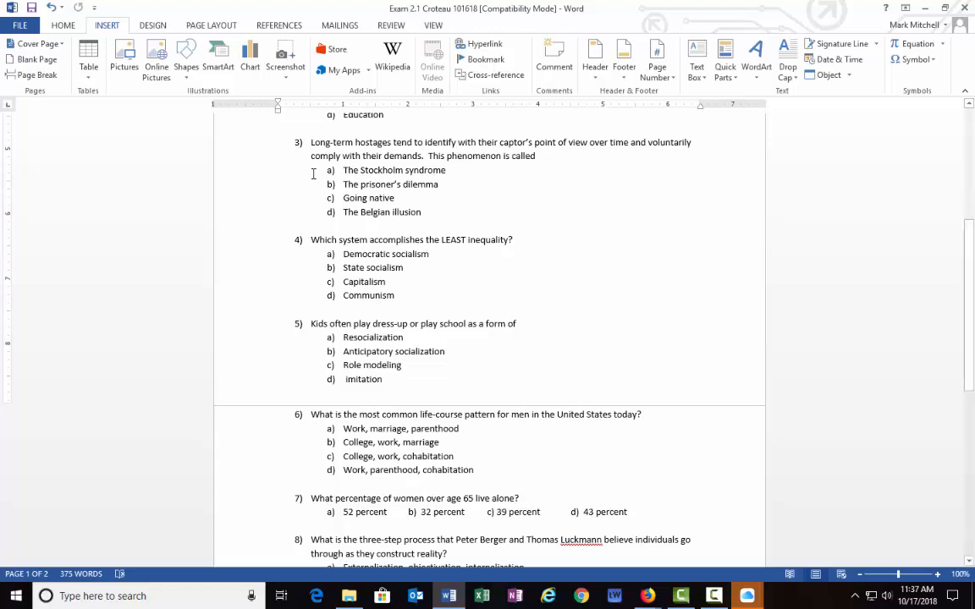
Scroll to question 8's answer options and question 9 on Durkheim's definition of deviance
scroll("down", 3)
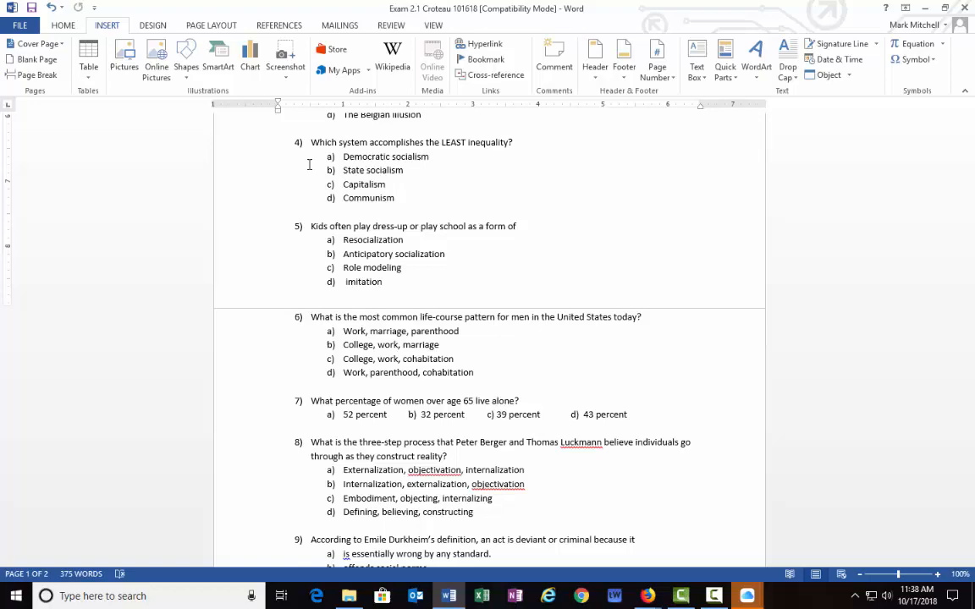
Scroll to question 9's options and question 10 on Anderson's 'code of the street'
scroll("down", 3)
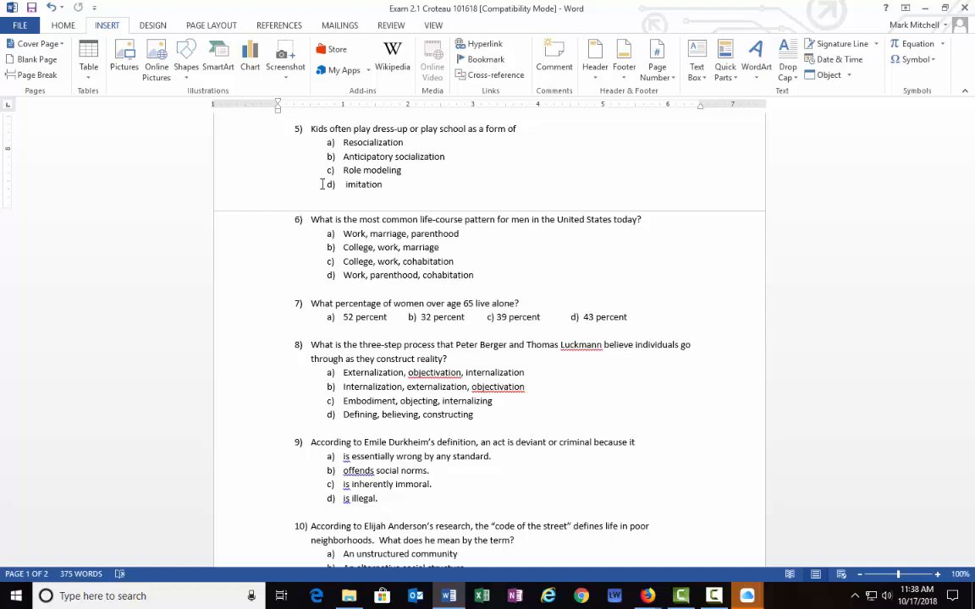
scroll("down", 3)
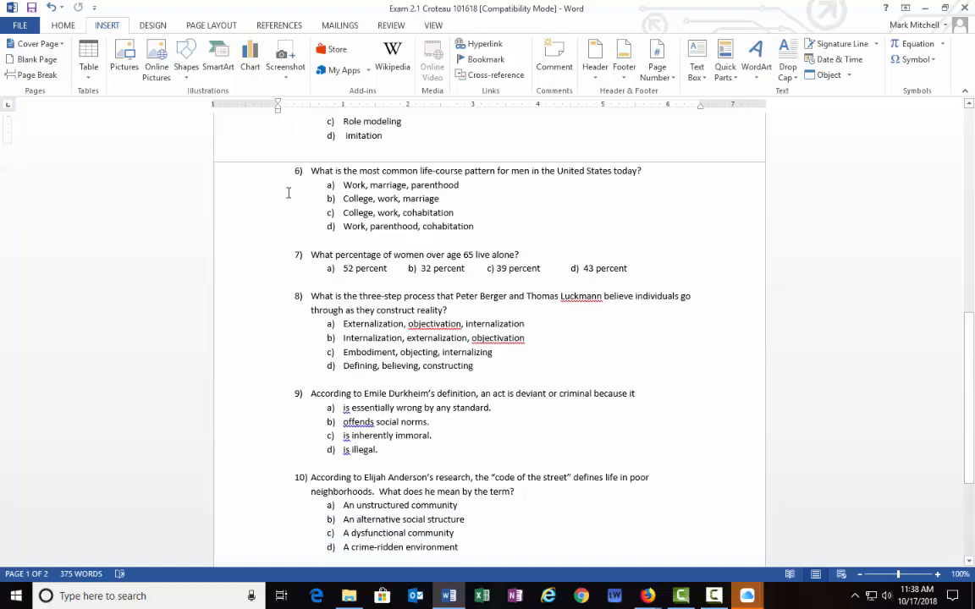
Scroll to question 11 on the on-looker rushing into a burning building
scroll("down", 3)
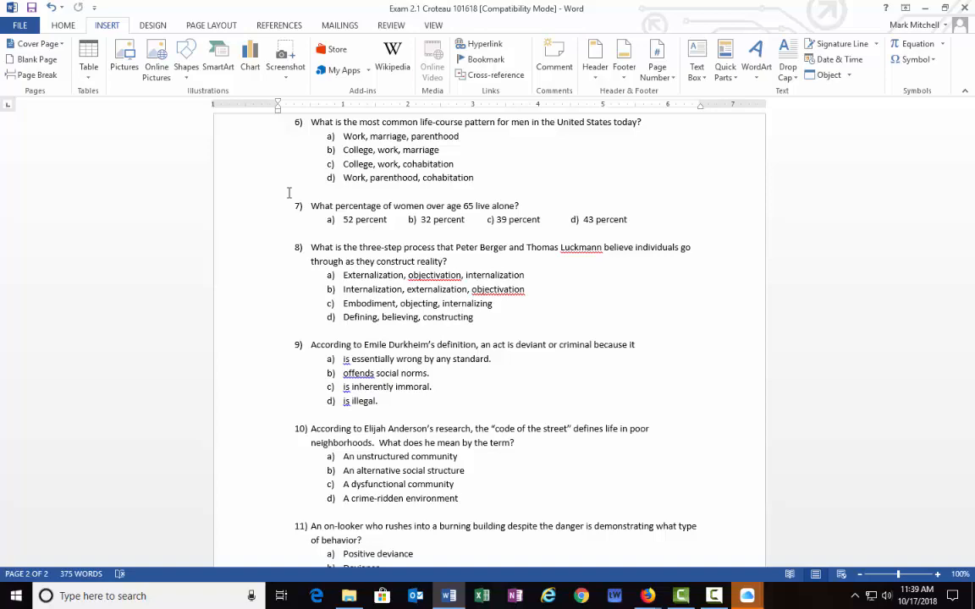
scroll("down", 3)
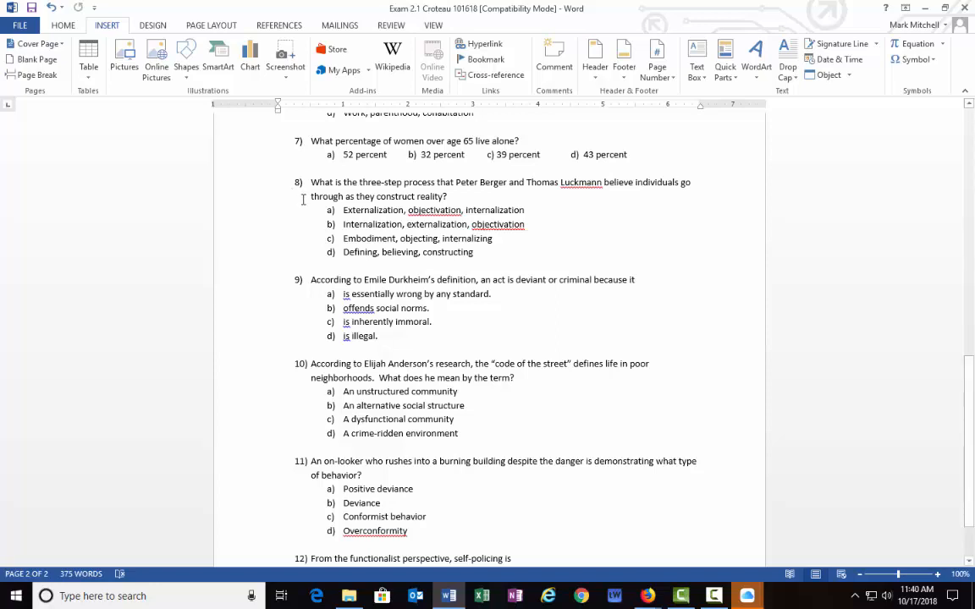
Scroll to question 12 on functionalist self-policing with its four answer options
scroll("down", 3)
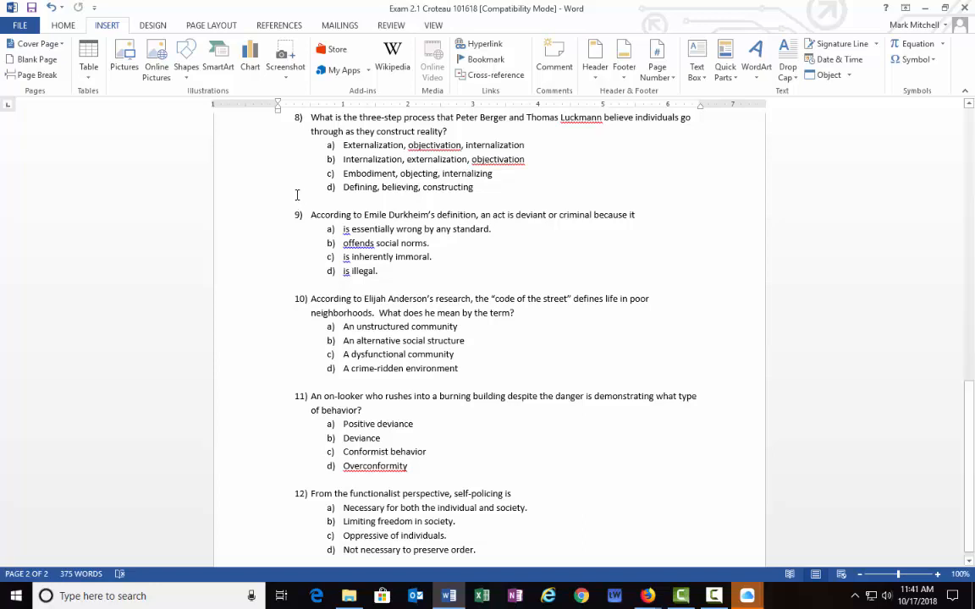
mouse_move(324, 207)
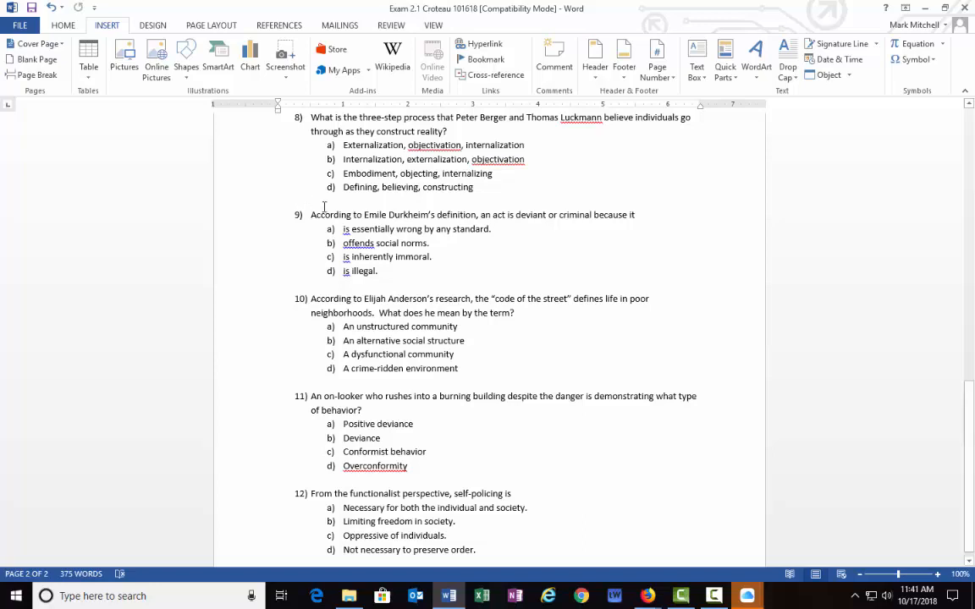